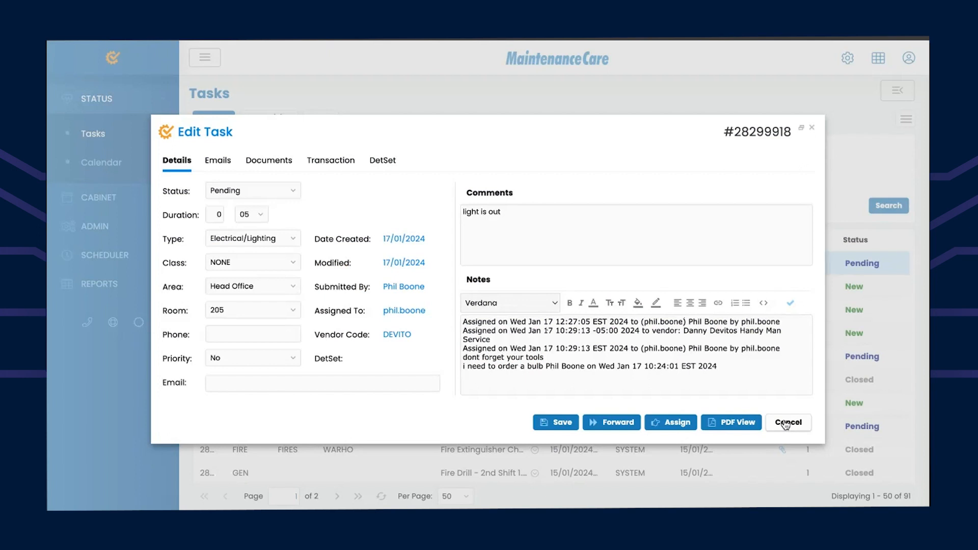
Cancel the Edit Task dialog for the 'light is out' task, discarding changes
click(788, 422)
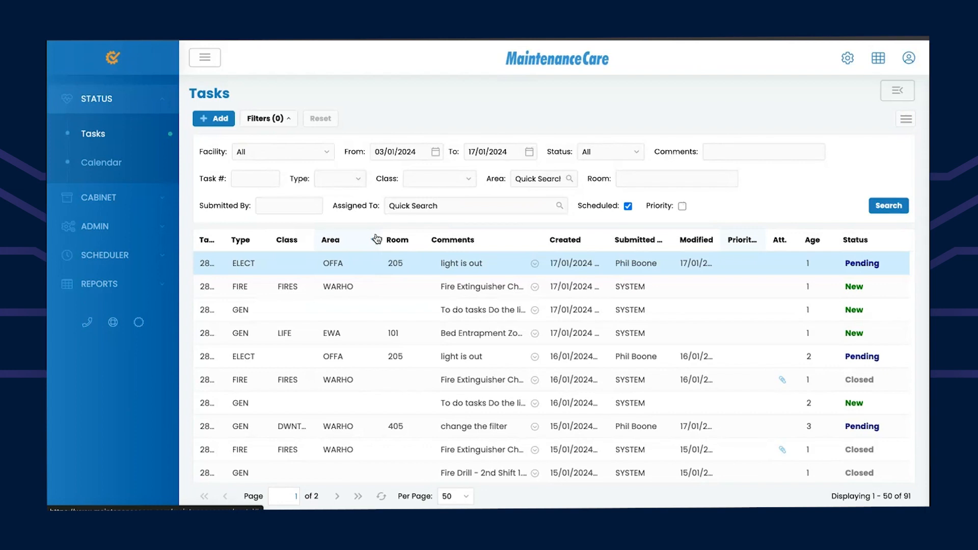
mouse_move(385, 347)
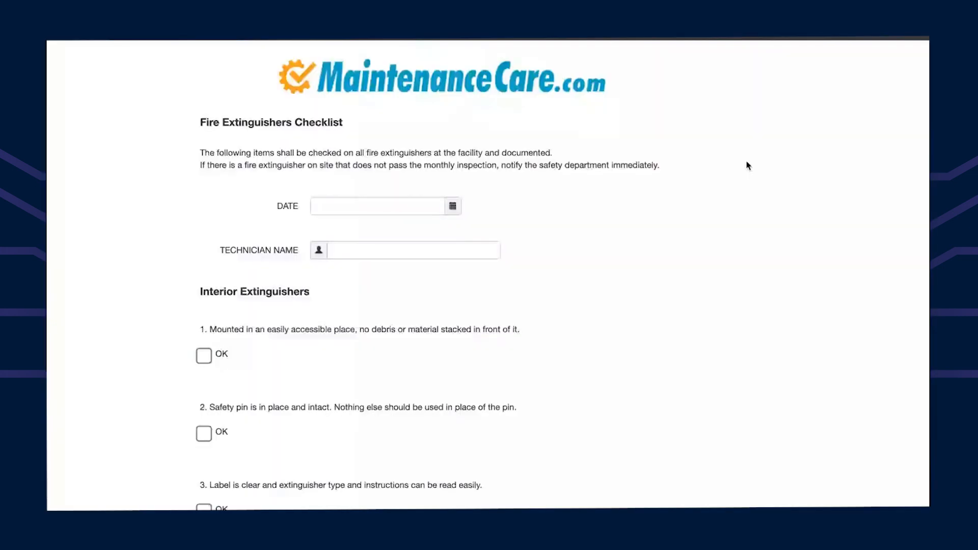
mouse_move(341, 419)
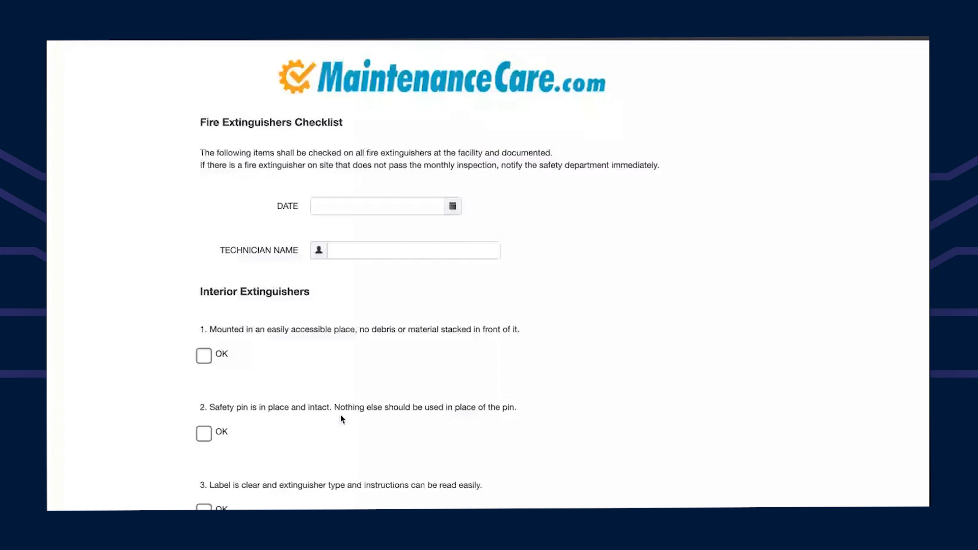
Enter technician name 'Phil', review the checklist items, and submit and display the checklist
text(Ph)
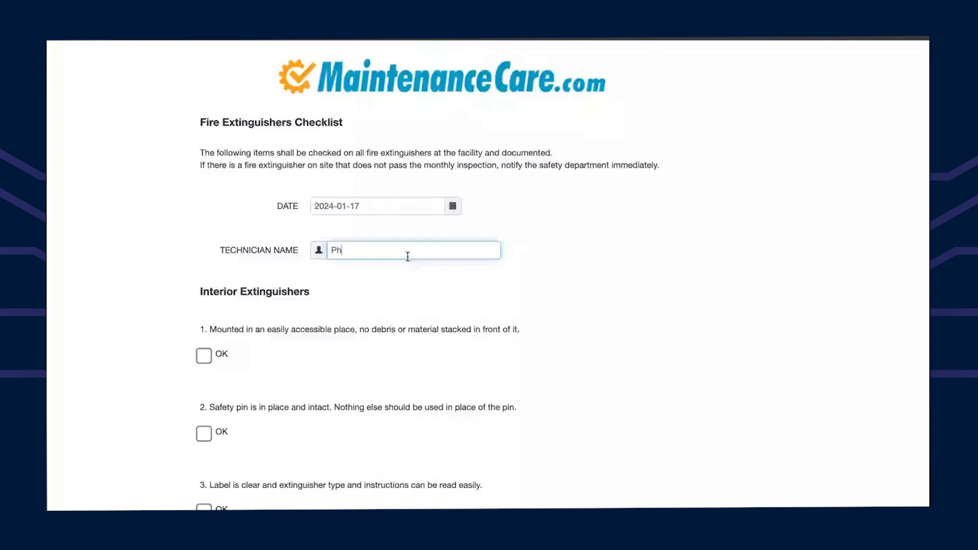
text(il)
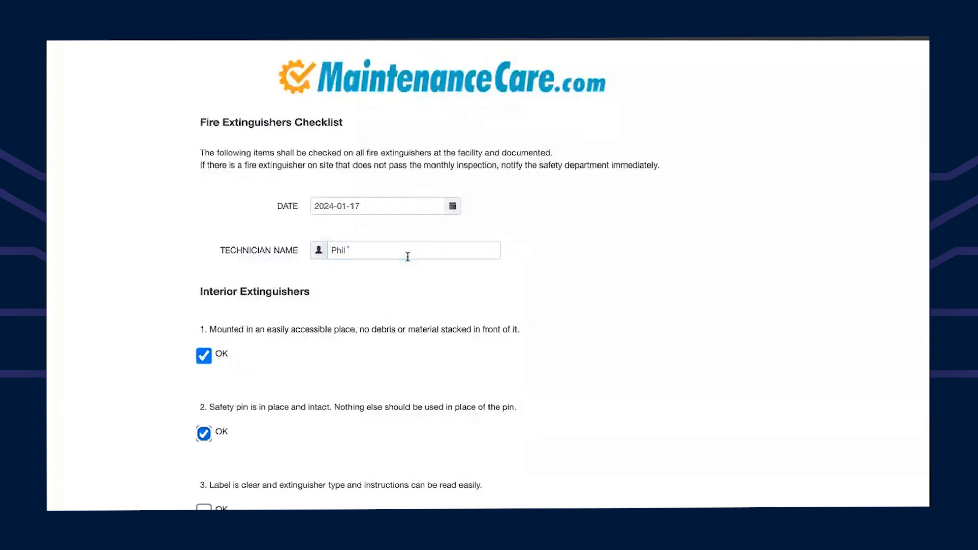
scroll(down, 3)
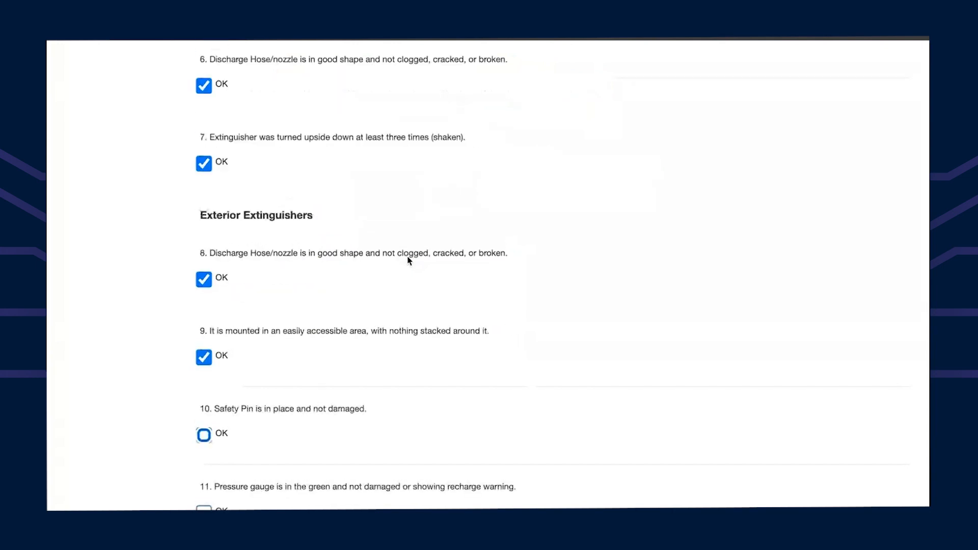
scroll(down, 3)
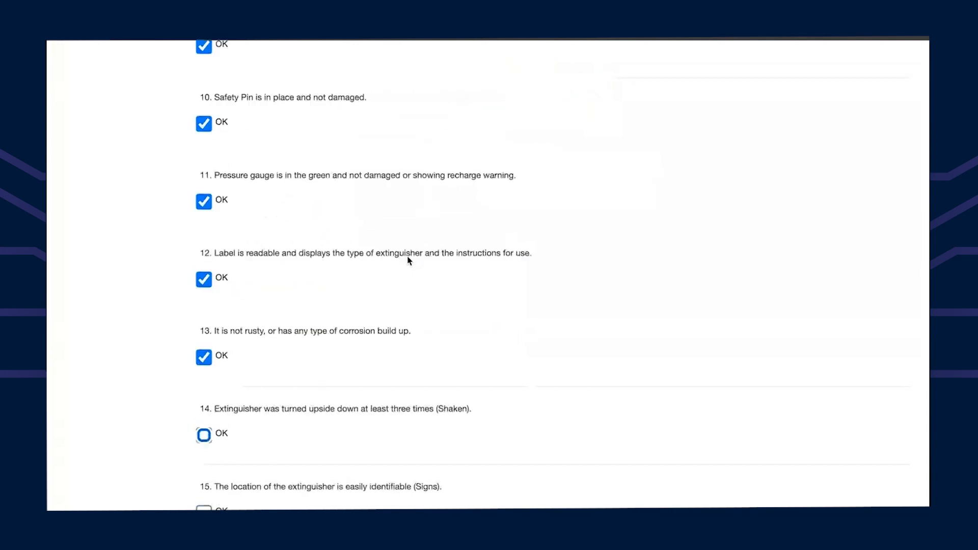
scroll(down, 3)
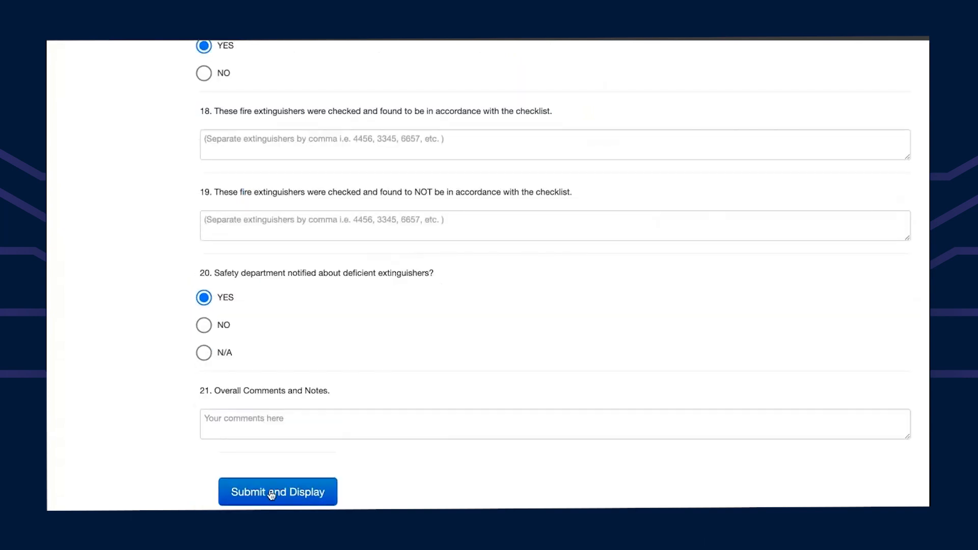
click(278, 492)
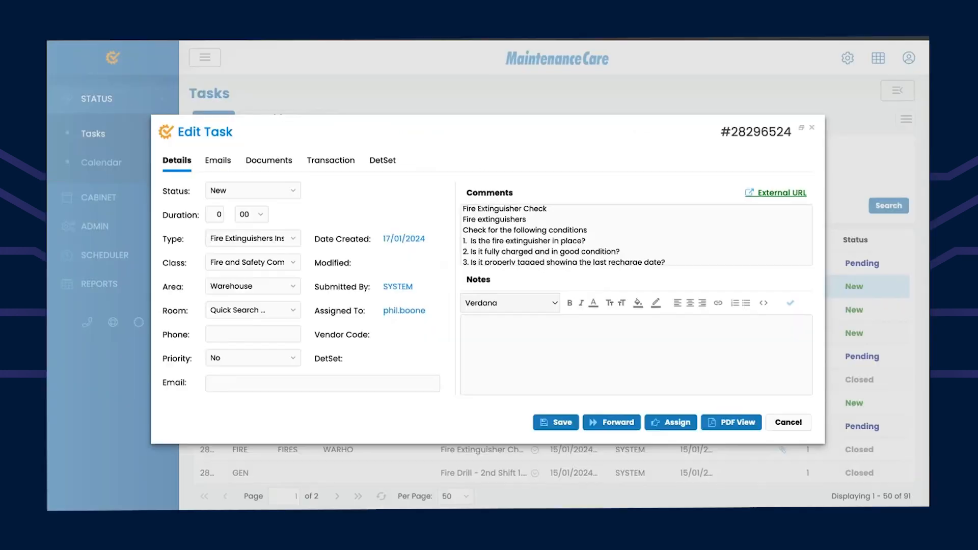
View the checklist PDF under the task's Documents, then close the fire extinguisher task
click(269, 160)
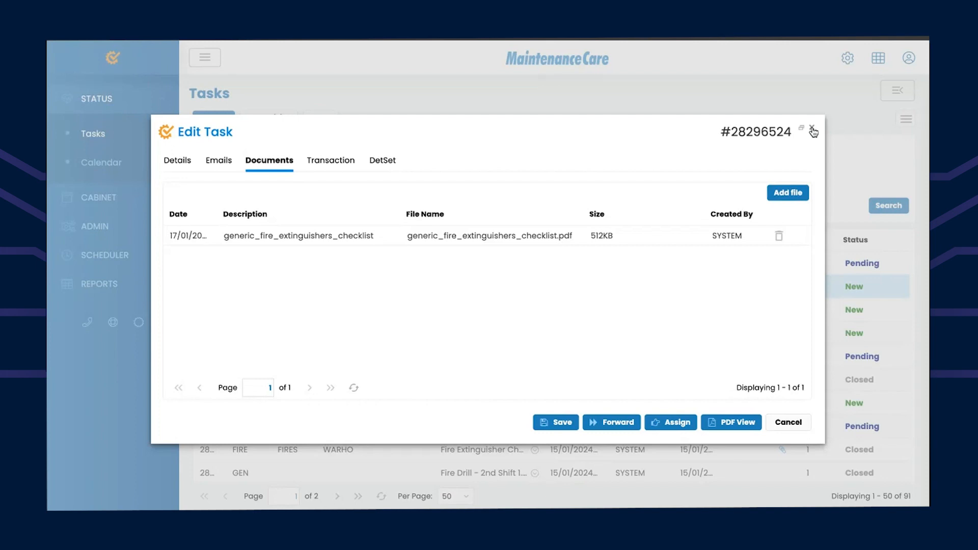
click(813, 132)
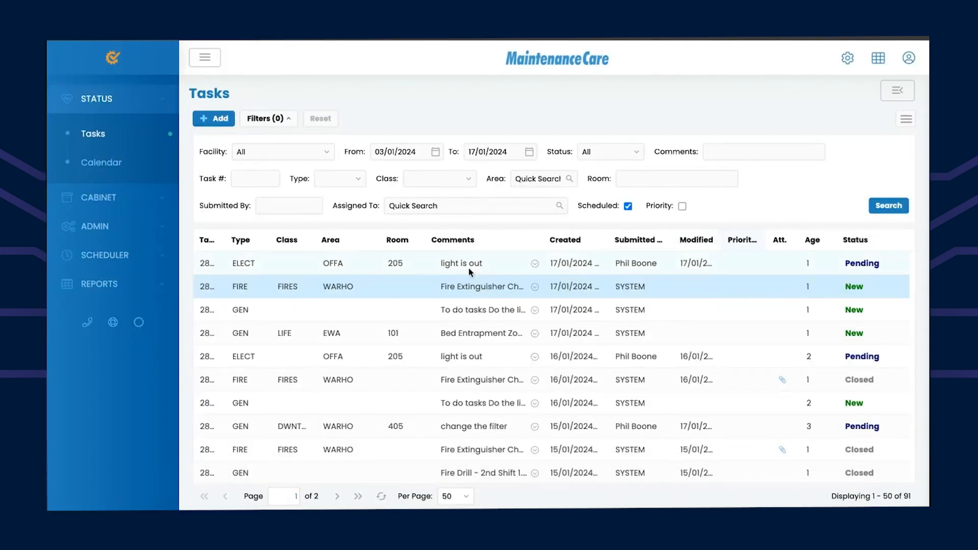
Select the first 'light is out' task row in the task list
click(461, 263)
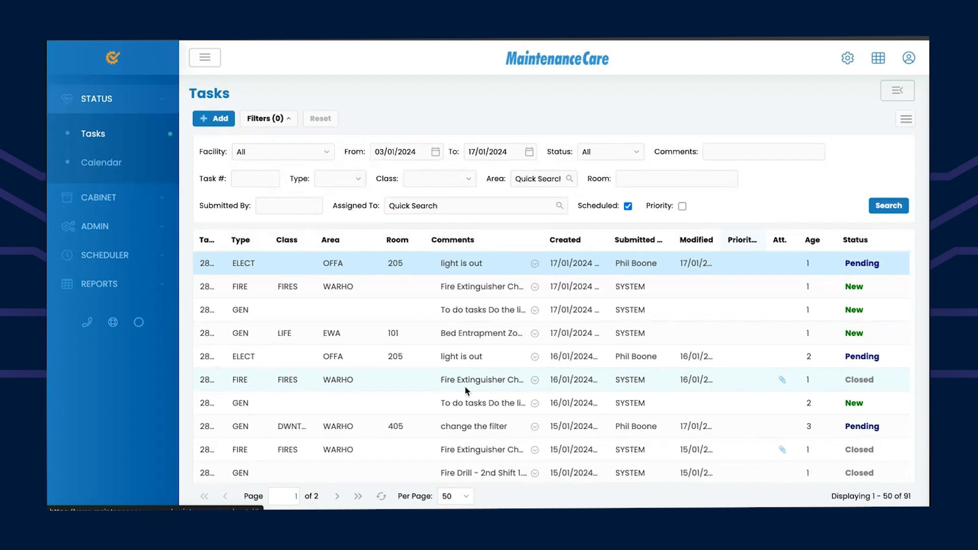
mouse_move(451, 356)
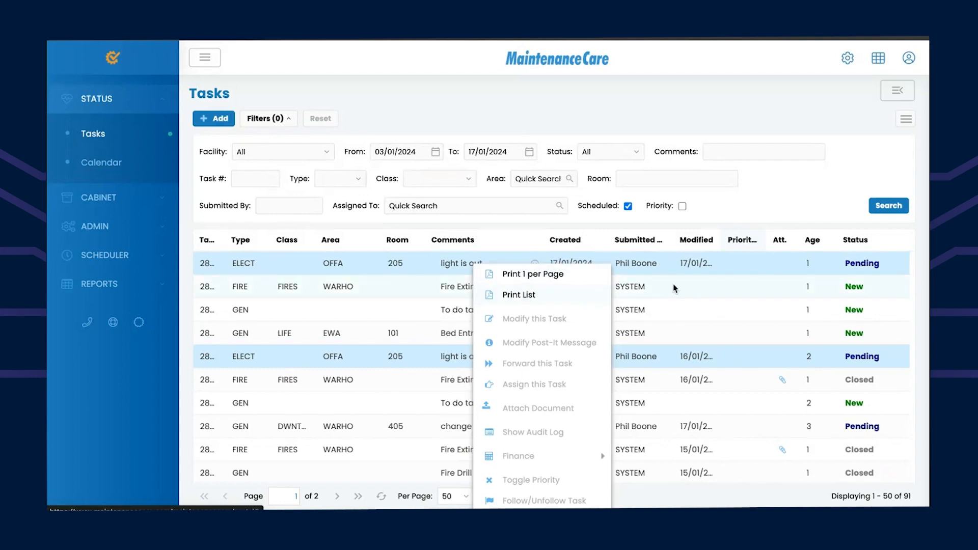
Choose Print List from the selected tasks' actions to generate the Task List Report PDF
click(516, 348)
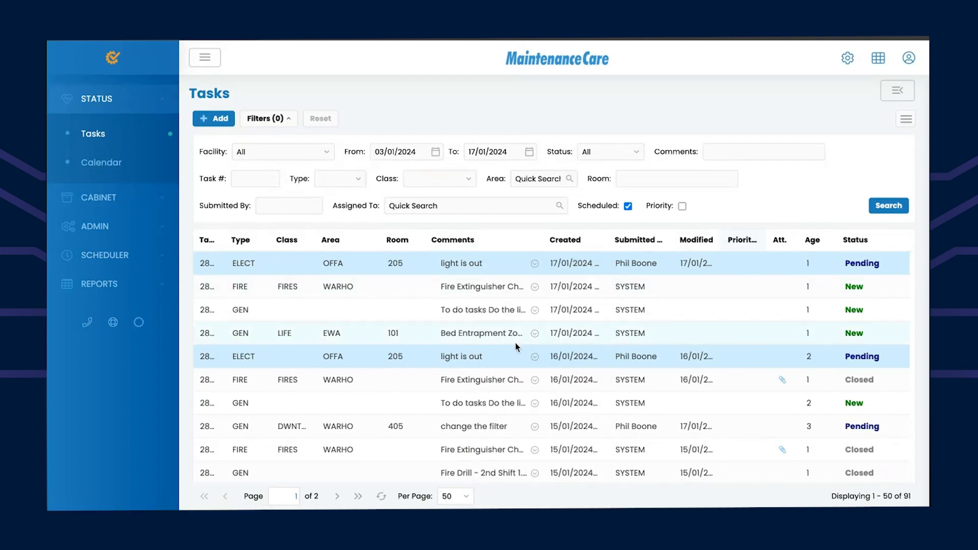
right_click(461, 263)
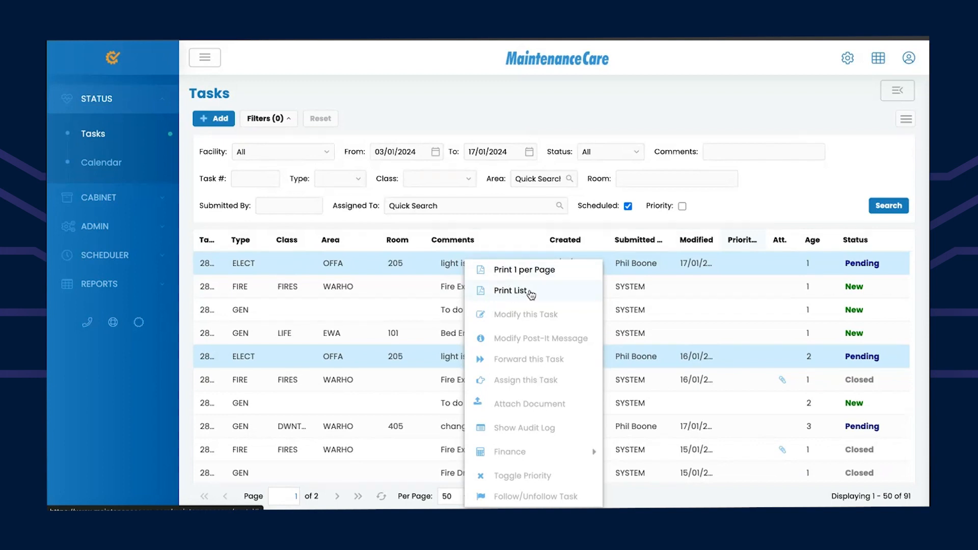
click(512, 290)
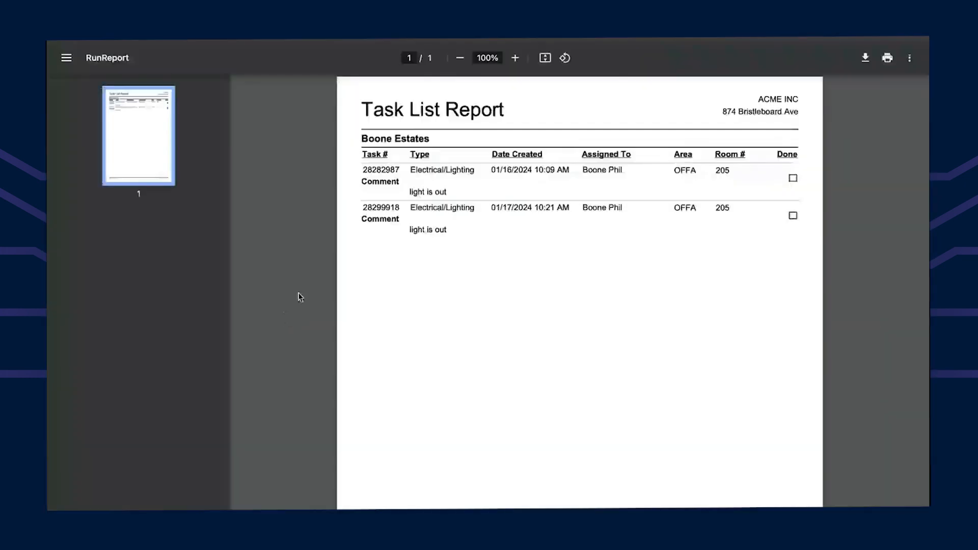